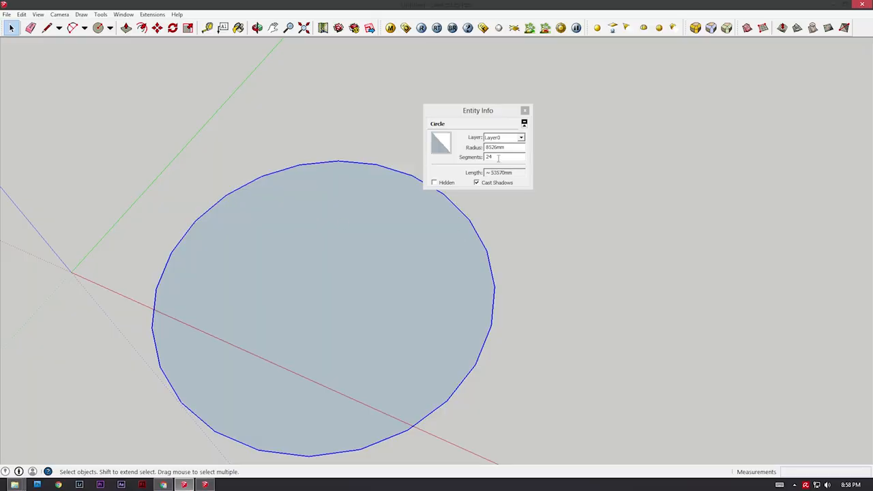
Set the selected circle's Segments value to 48 in Entity Info for a smoother outline.
drag(478, 109, 497, 101)
text(48)
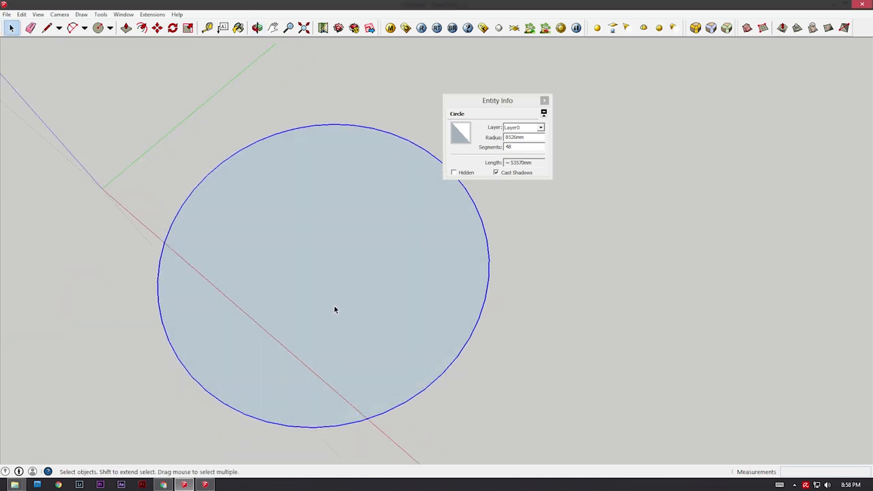
mouse_move(342, 297)
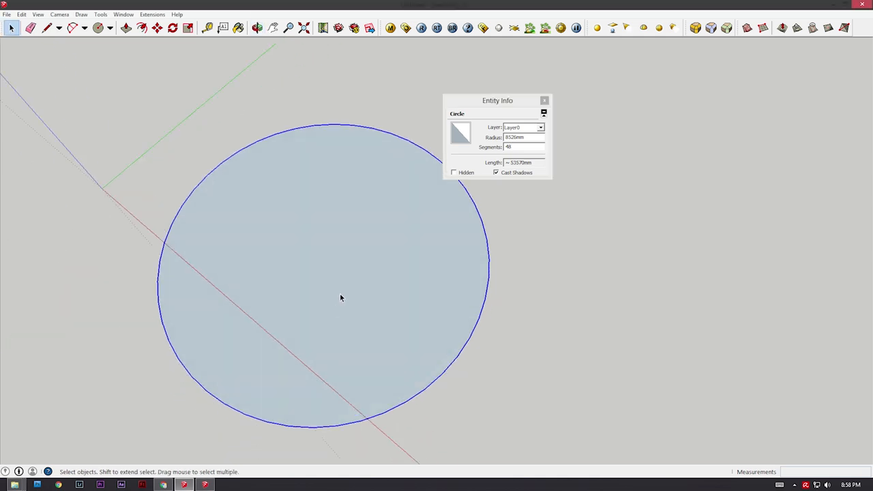